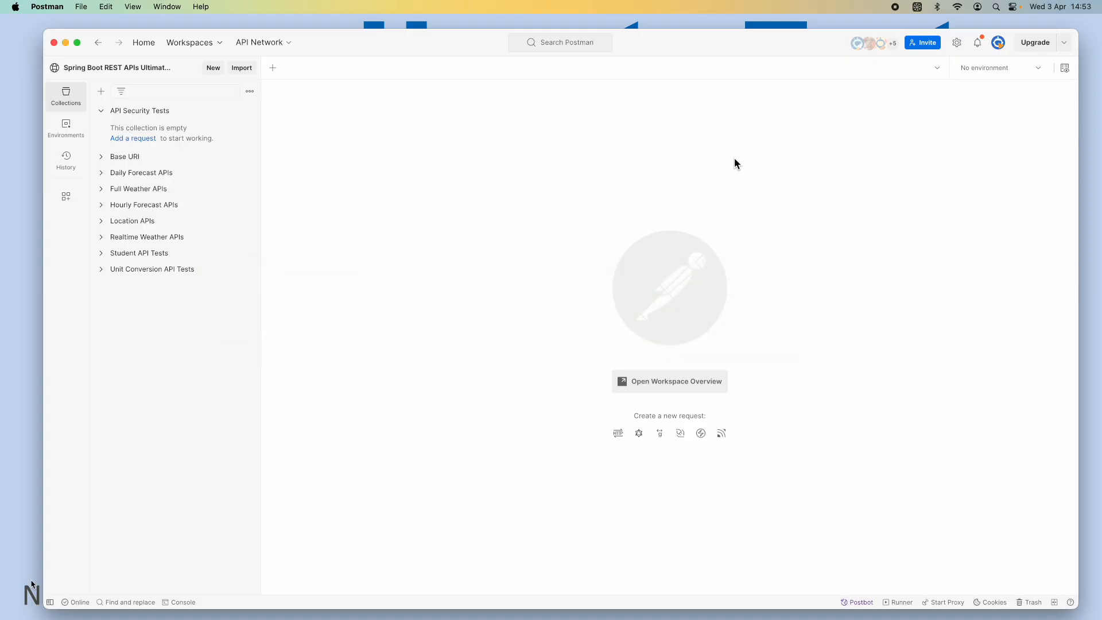
mouse_move(713, 165)
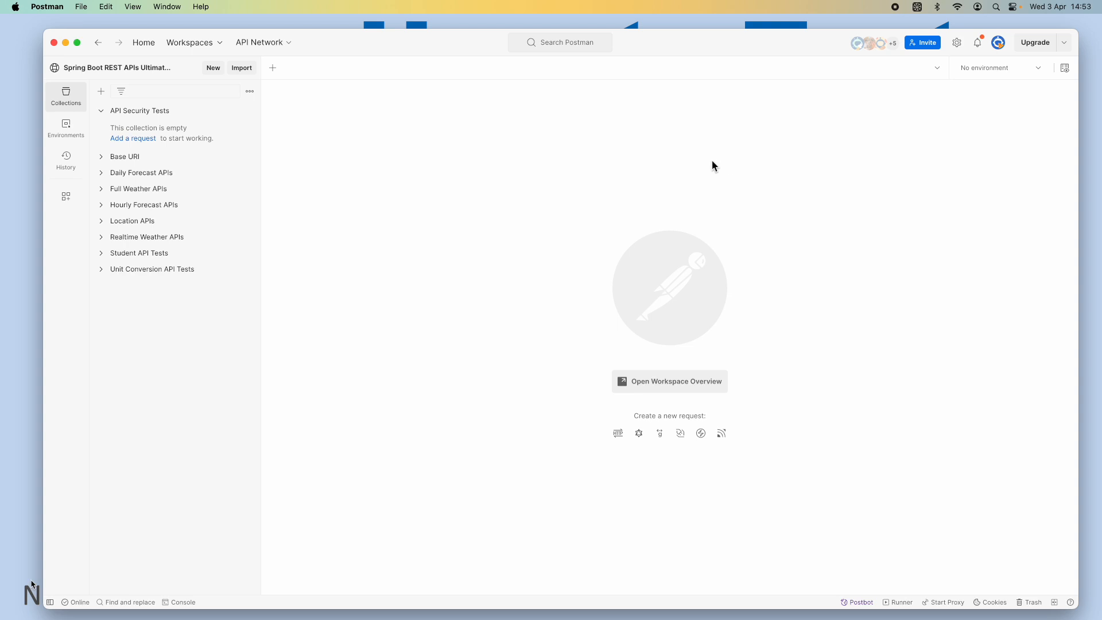
mouse_move(174, 157)
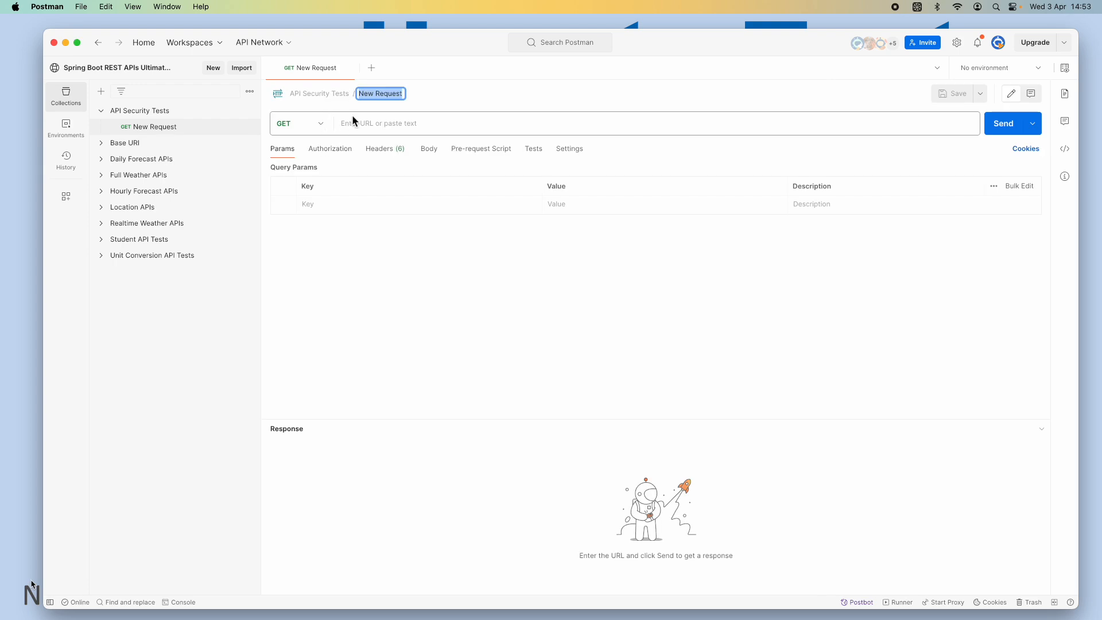
- Name the request HTTP Basic Authentication, keep method GET, and enter URL localhost:8080/api
text(HTTP Basic Authentication)
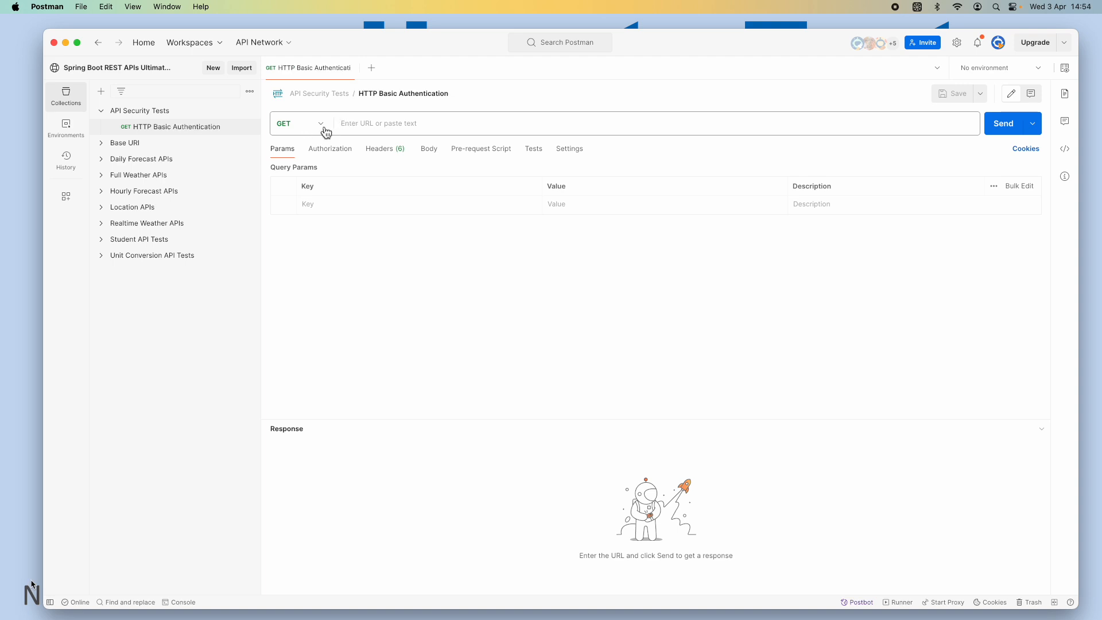
click(299, 123)
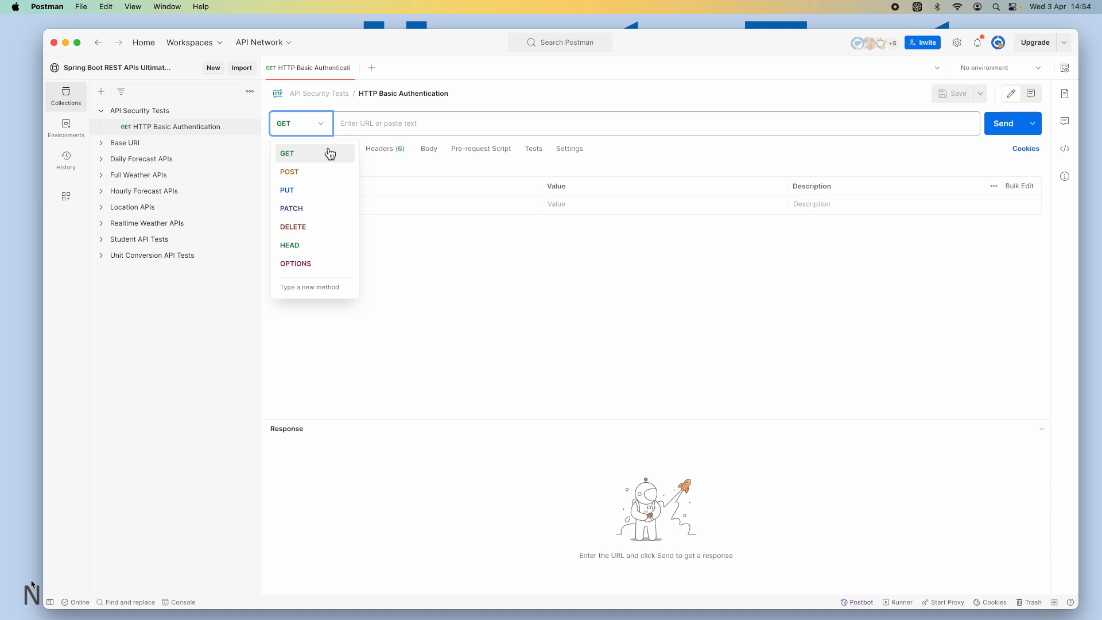
mouse_move(398, 123)
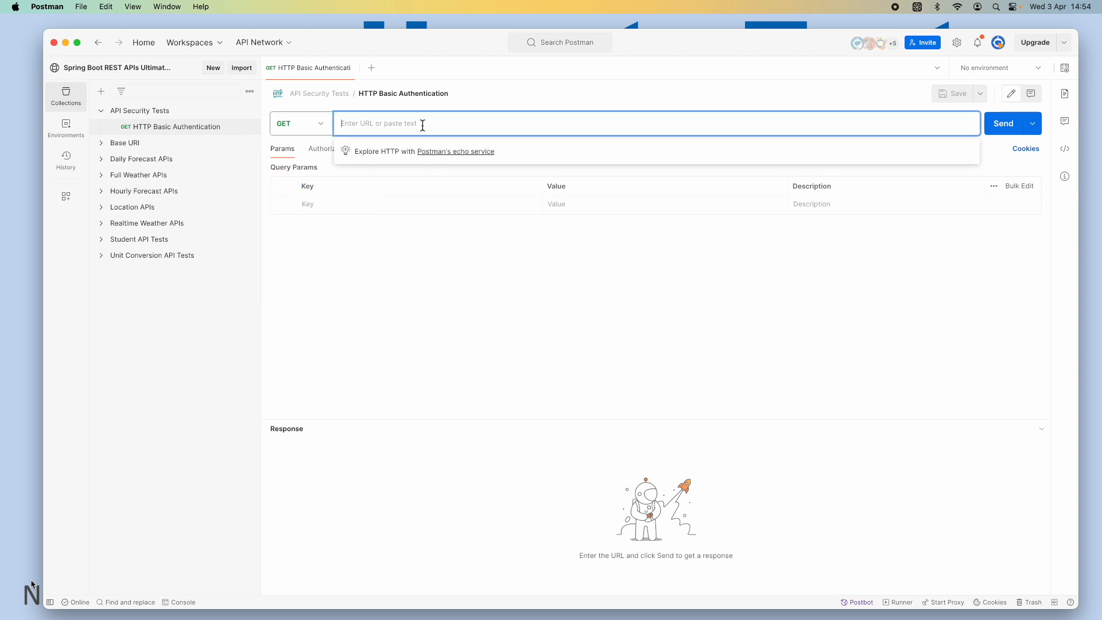
text(localhost:8080/)
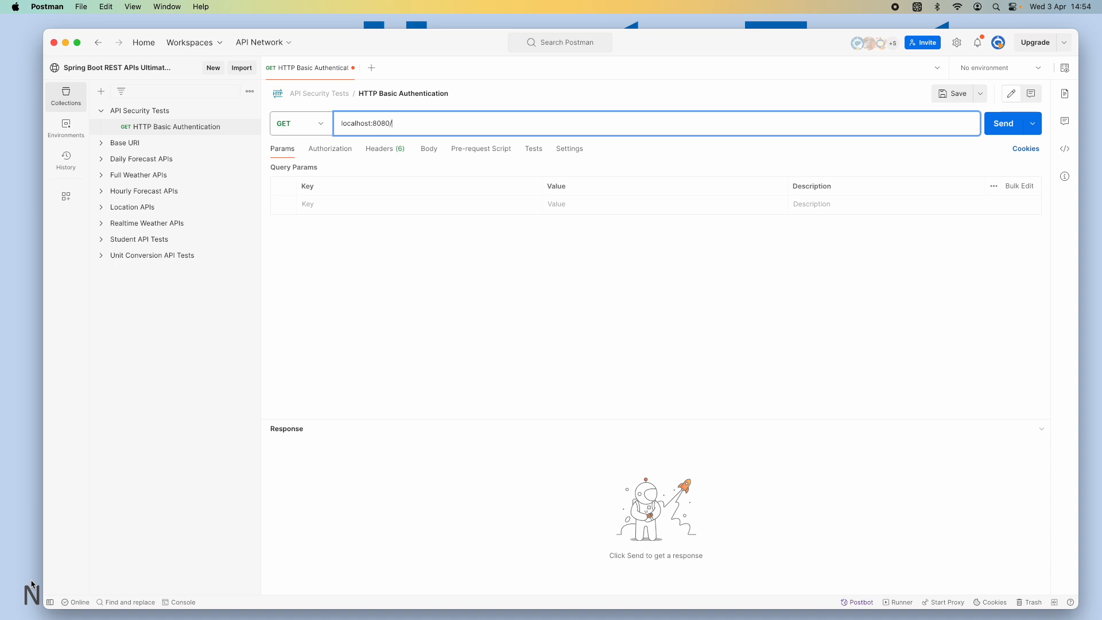
text(api)
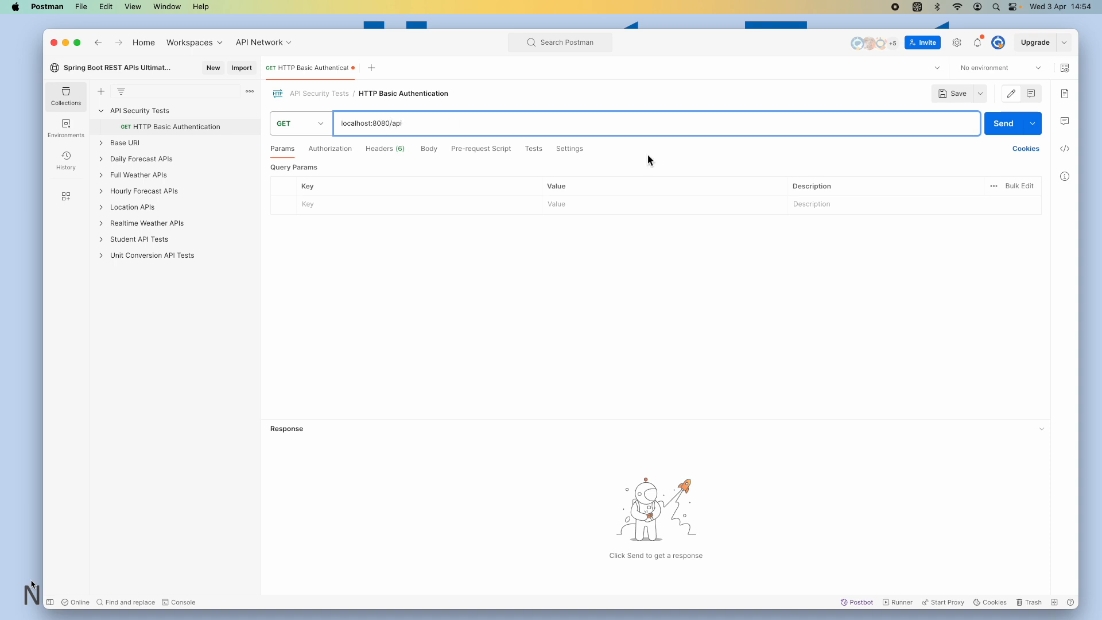
- Send the unauthenticated GET, getting 401 Unauthorized with WWW-Authenticate Basic realm="My Realm"
click(1003, 123)
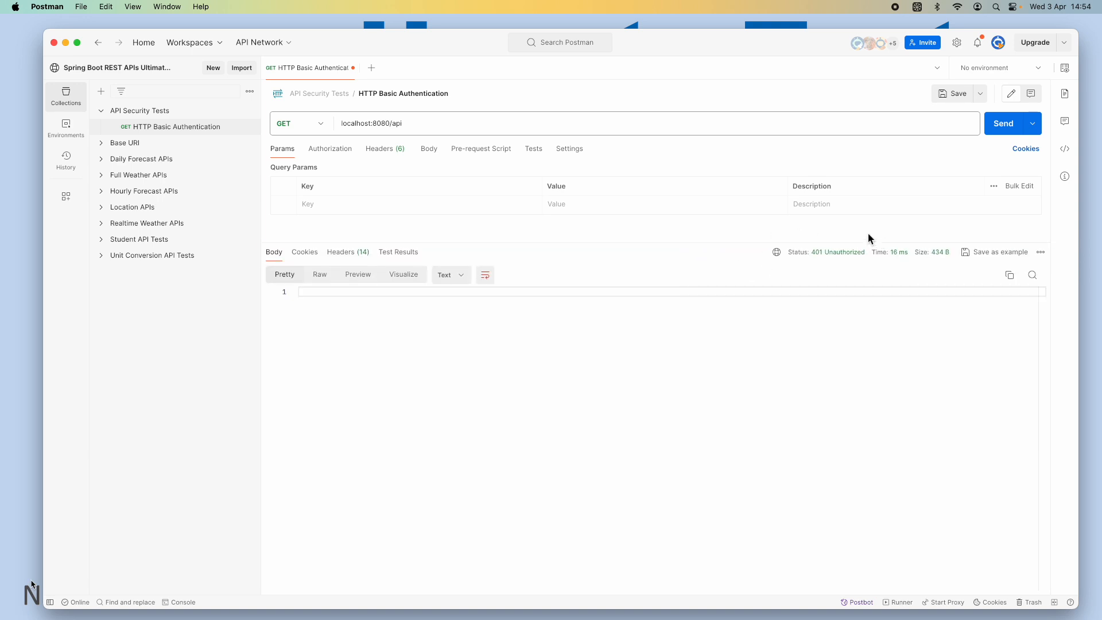
mouse_move(337, 262)
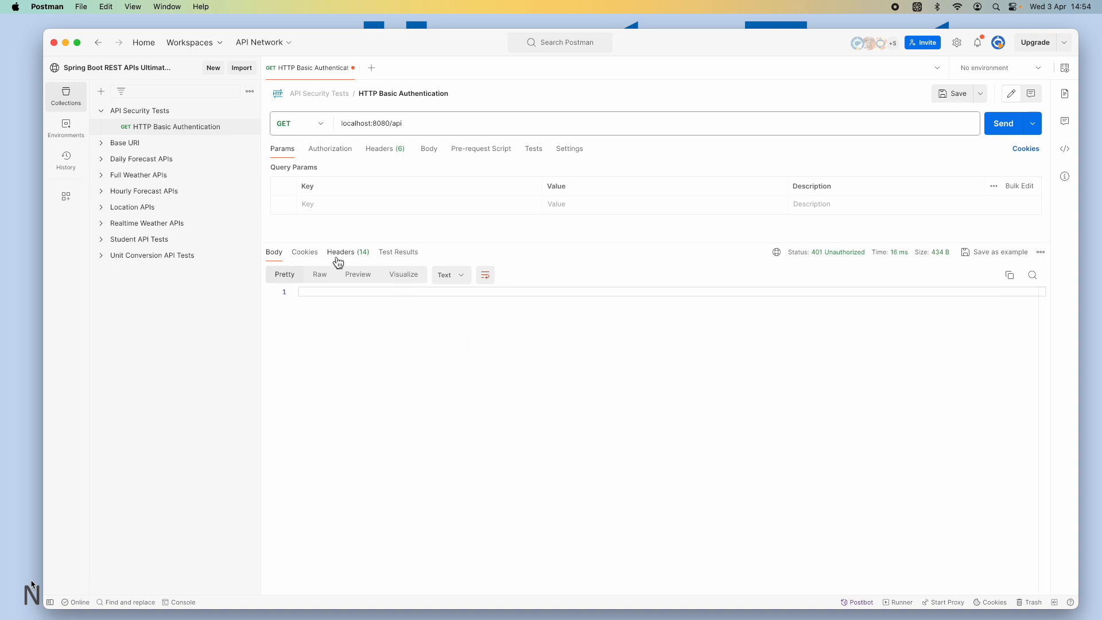
click(341, 251)
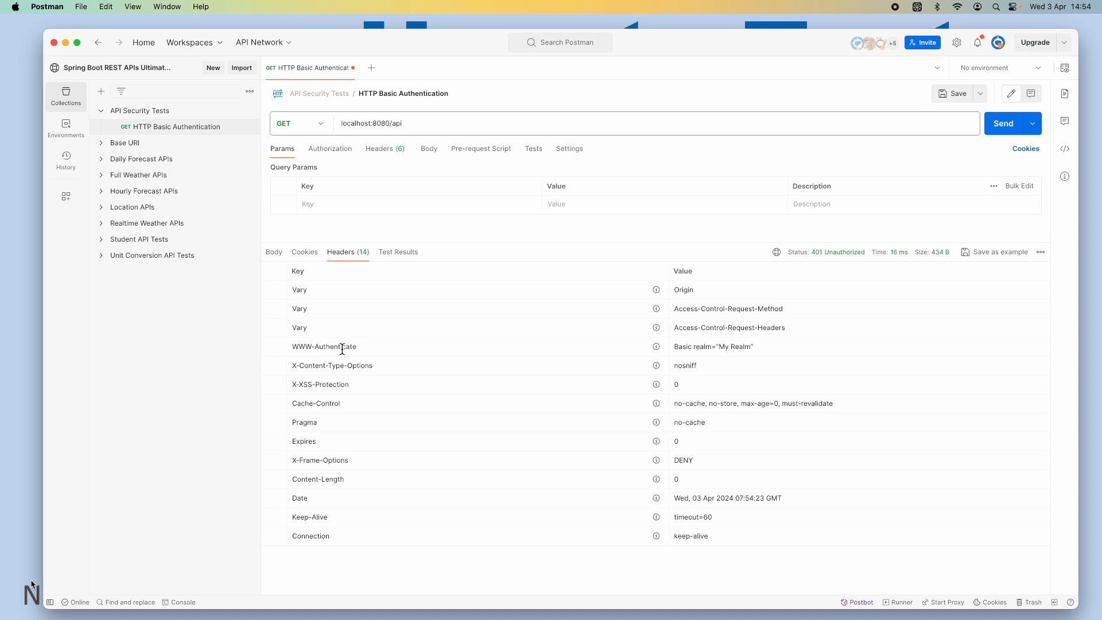
double_click(324, 345)
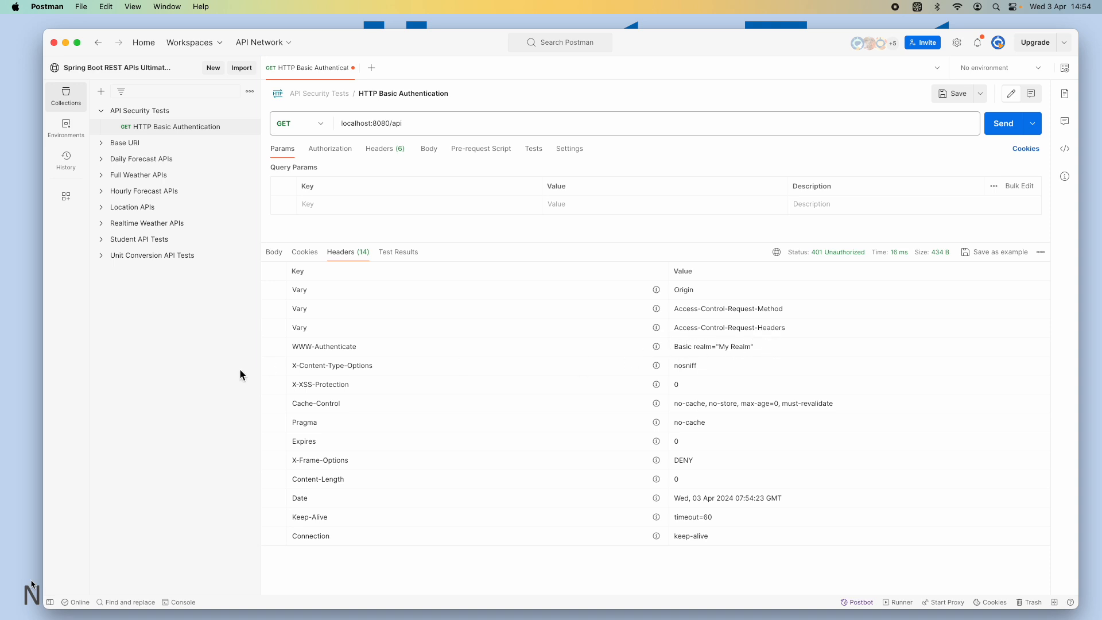
mouse_move(252, 373)
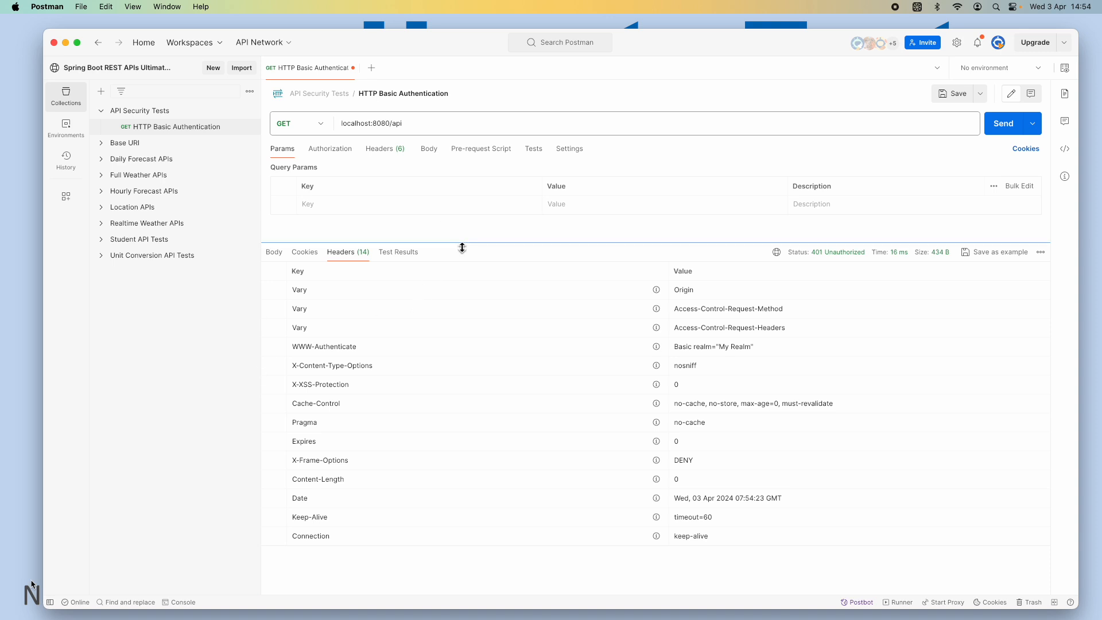
drag(461, 248, 461, 351)
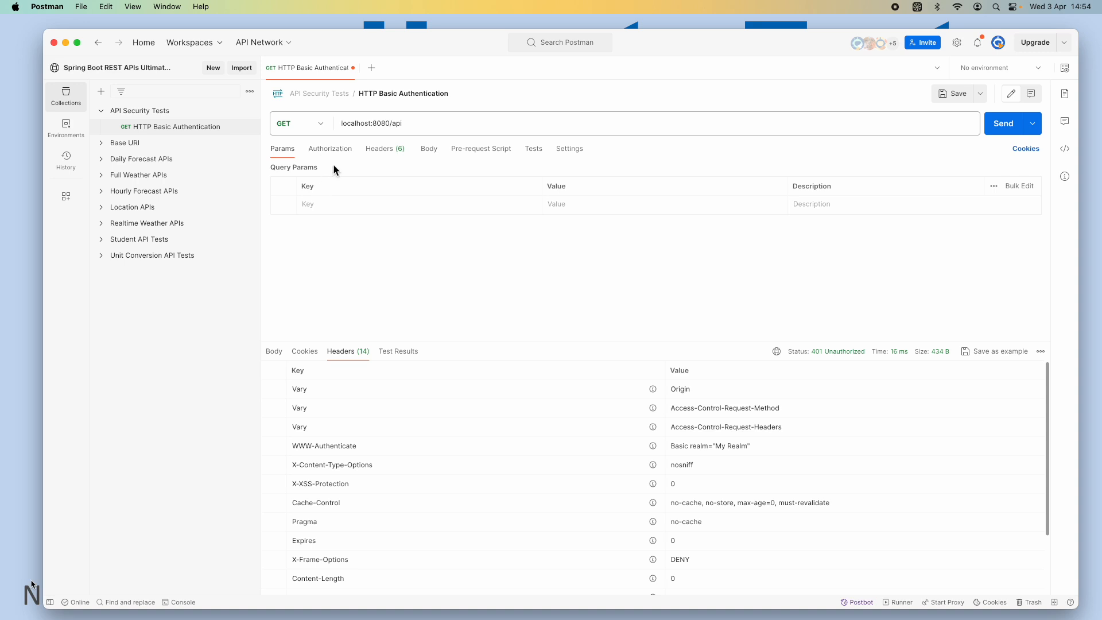
mouse_move(329, 148)
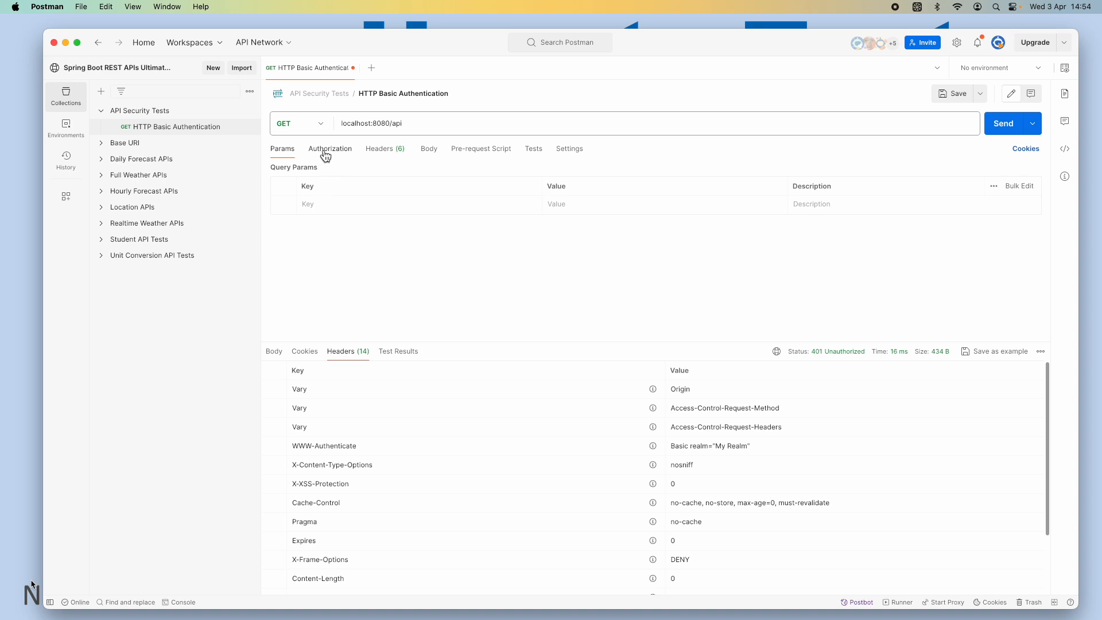
click(329, 148)
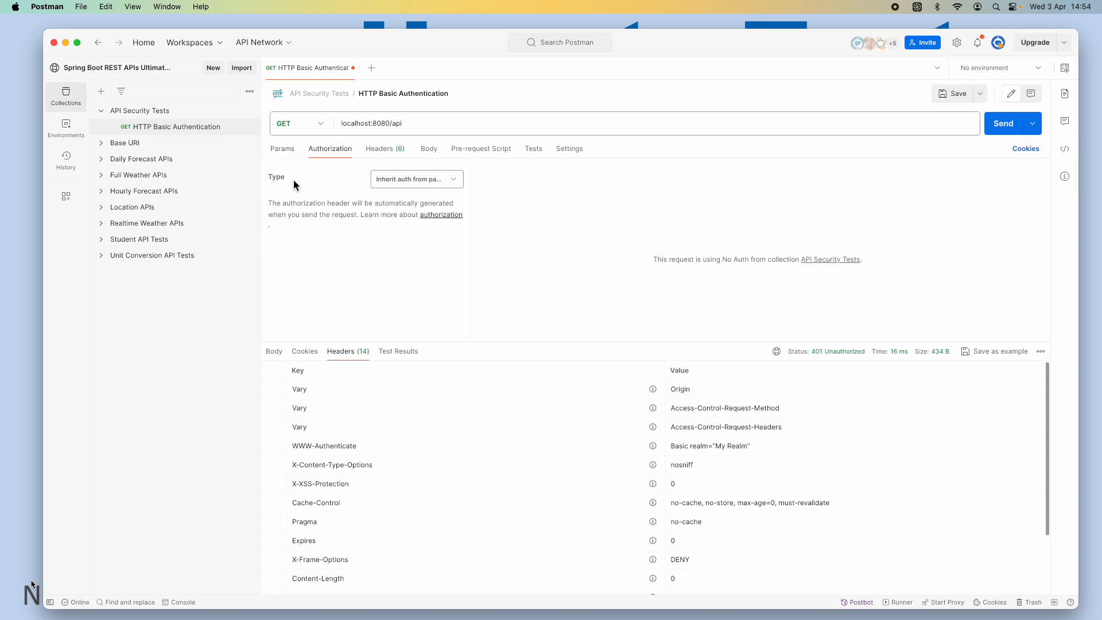
click(415, 179)
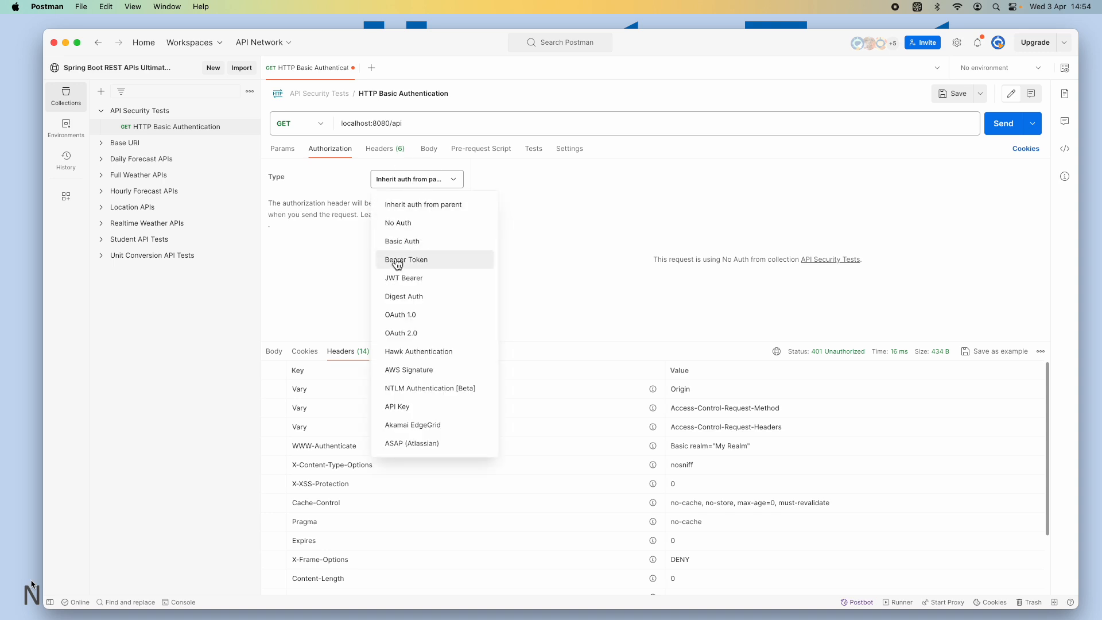
mouse_move(402, 240)
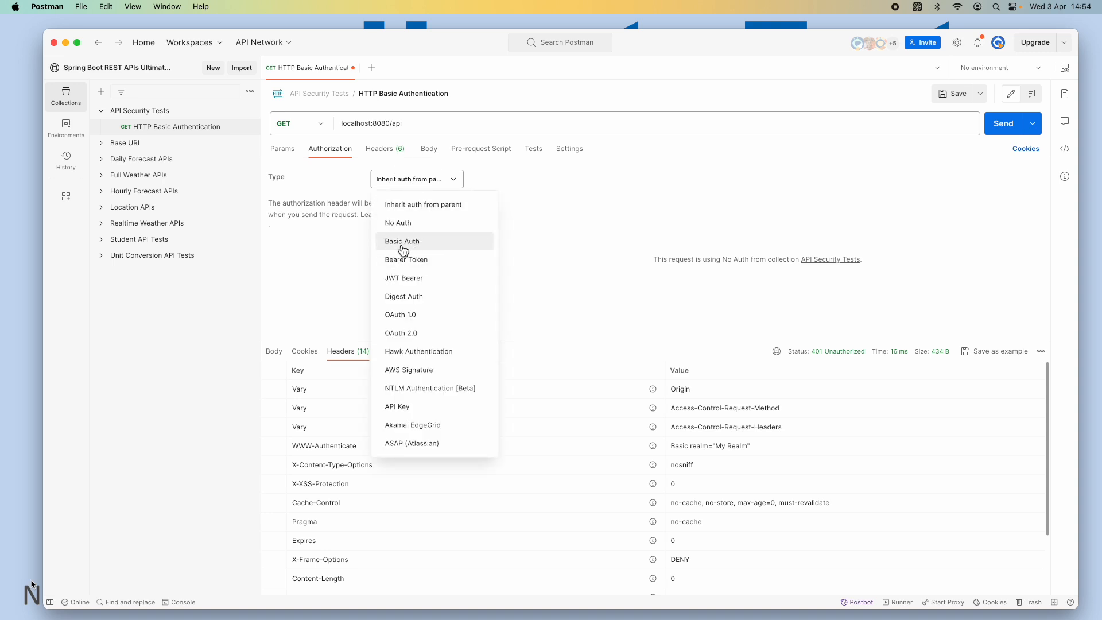
click(402, 241)
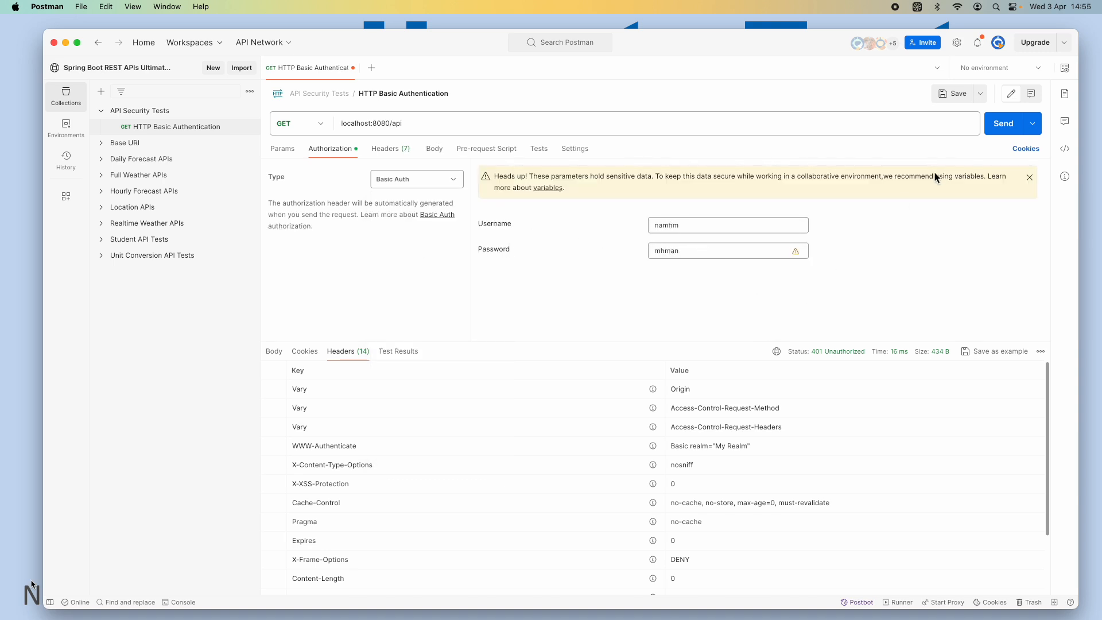
click(1003, 123)
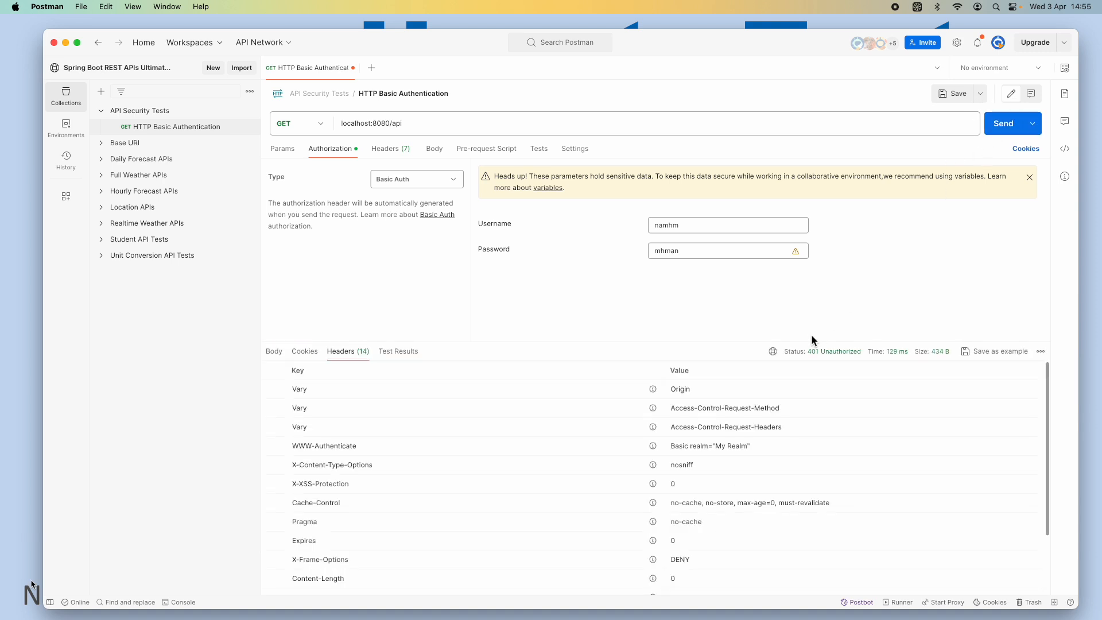
mouse_move(868, 353)
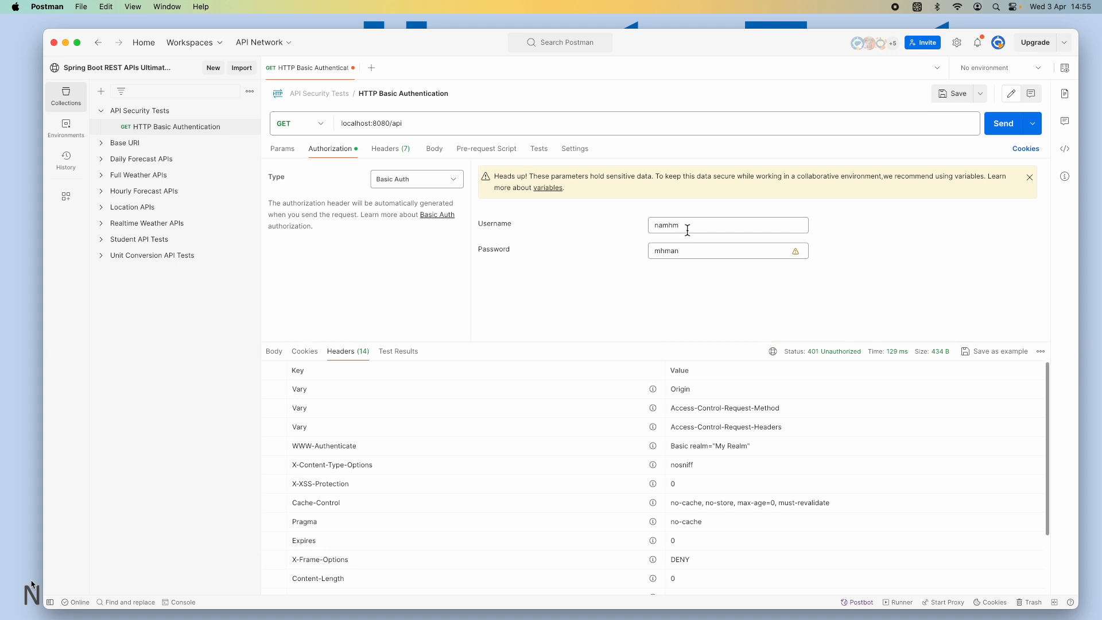
mouse_move(680, 265)
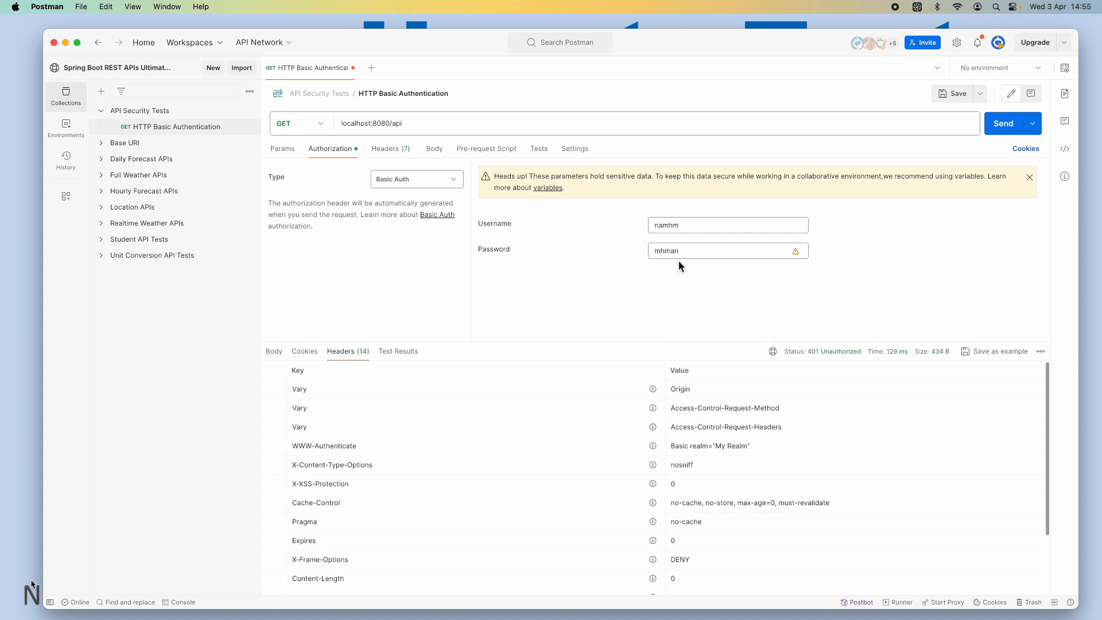
mouse_move(384, 148)
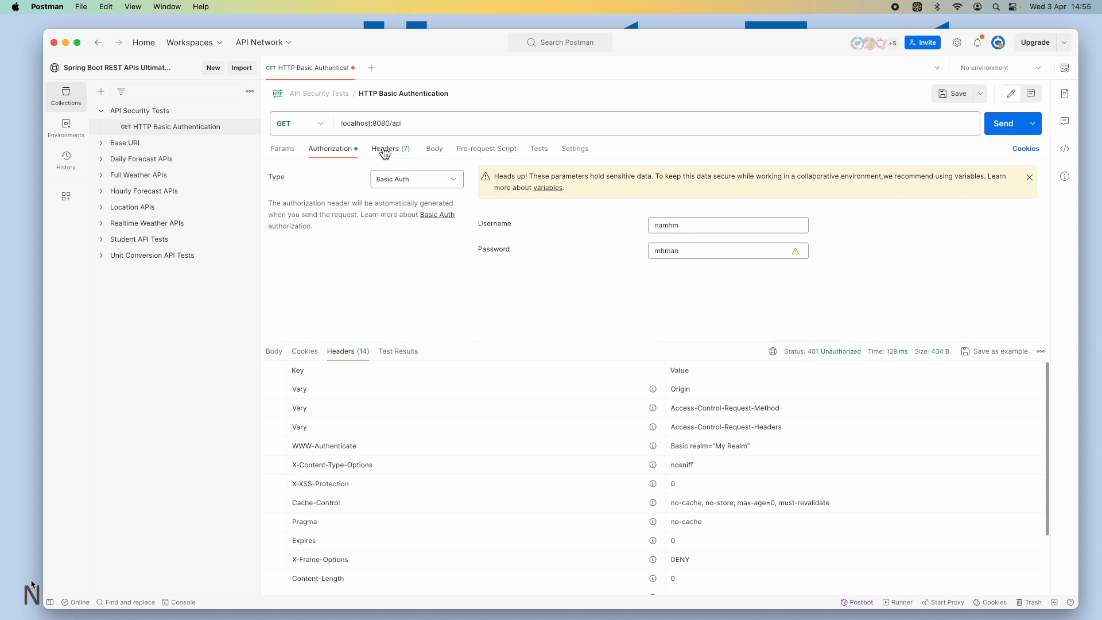
click(385, 148)
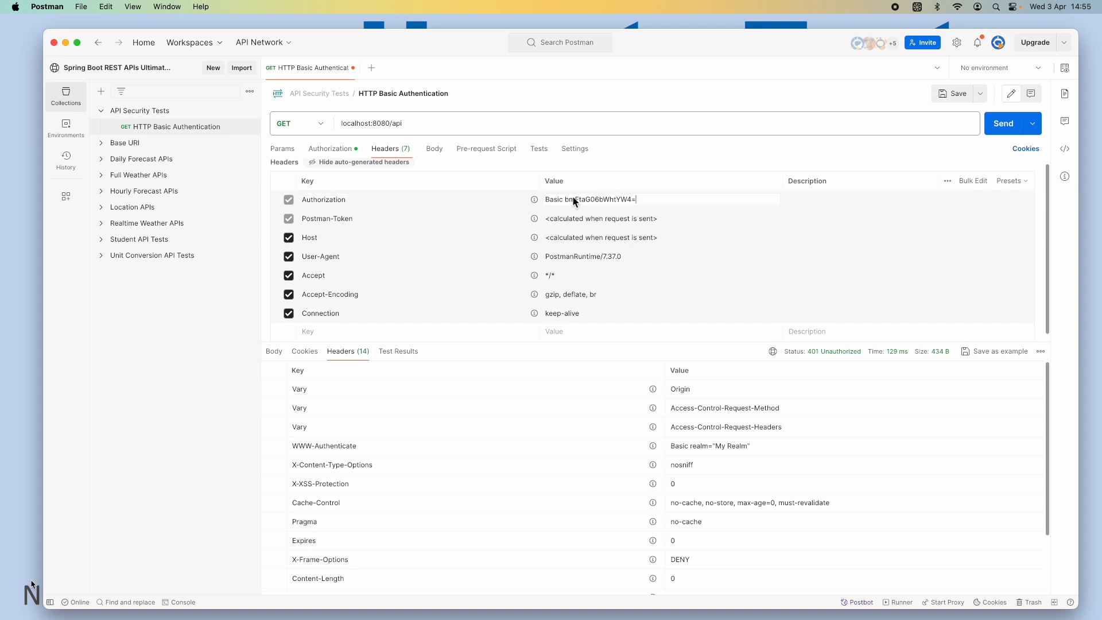
double_click(597, 198)
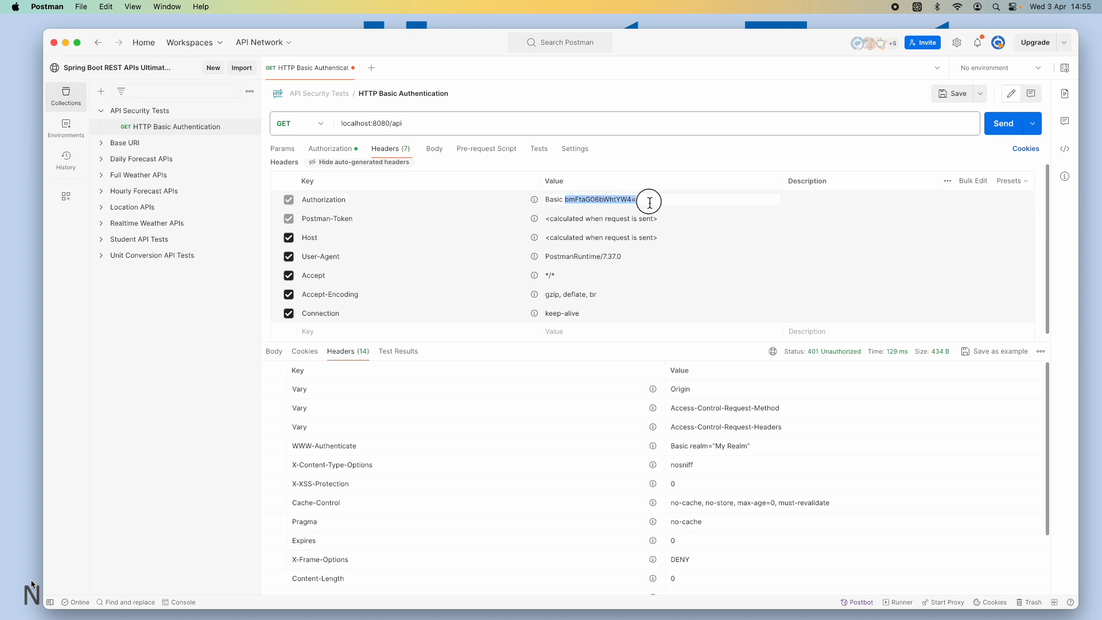
mouse_move(340, 161)
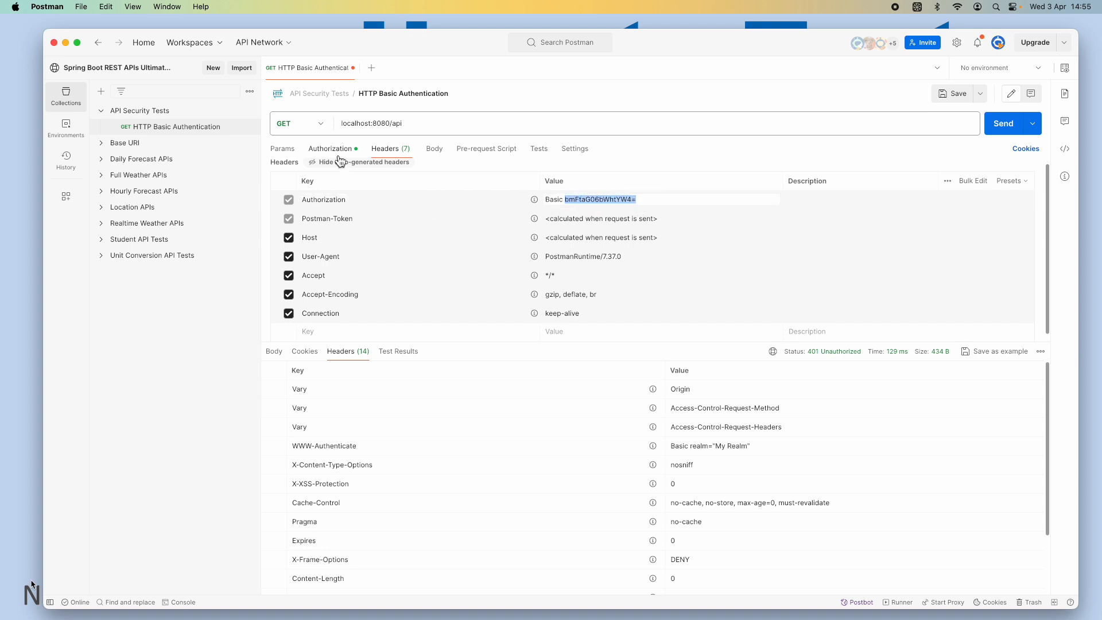
click(329, 148)
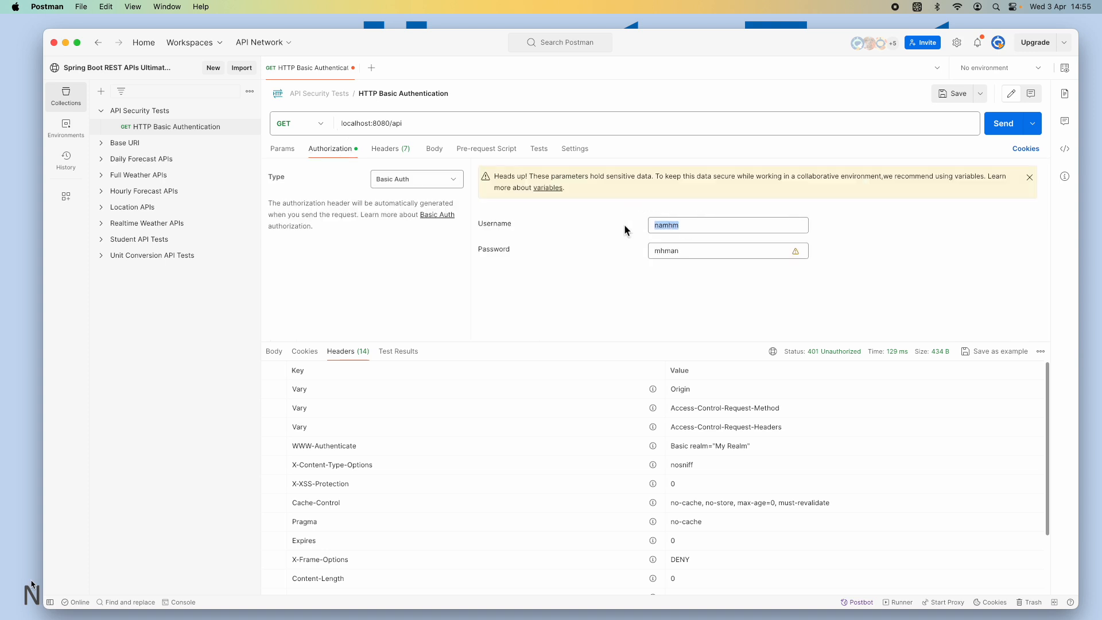
text(admin)
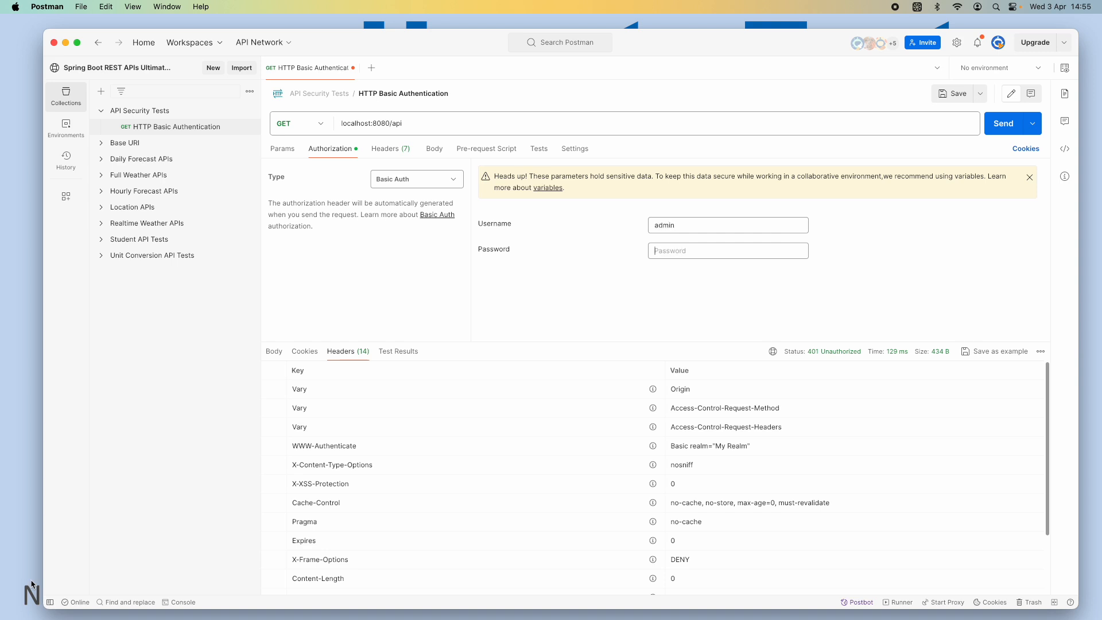
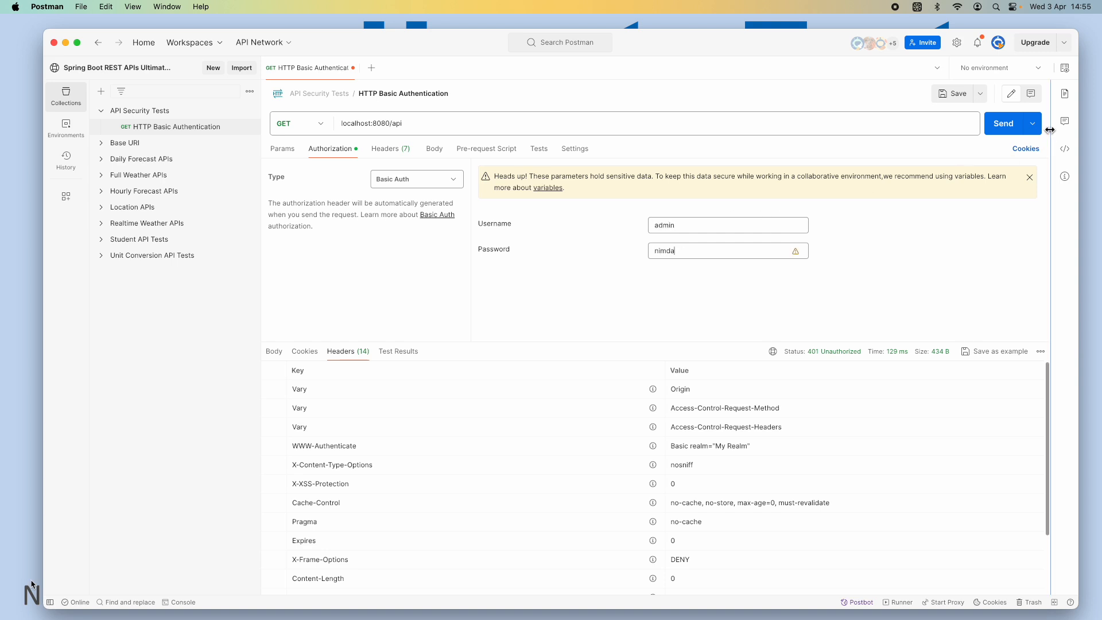
click(1003, 123)
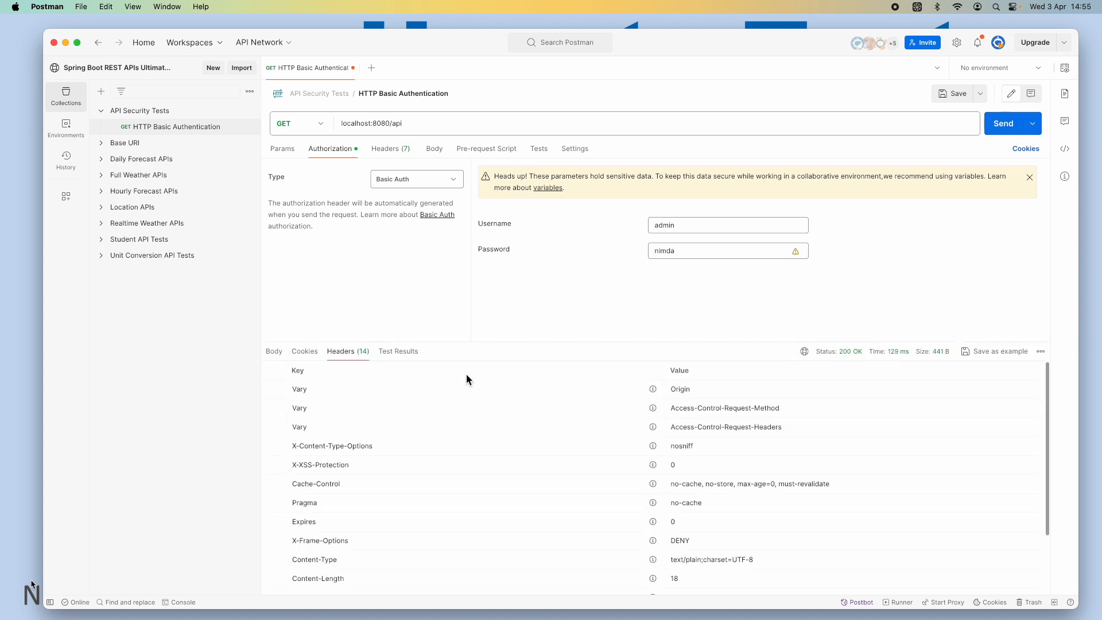
click(274, 351)
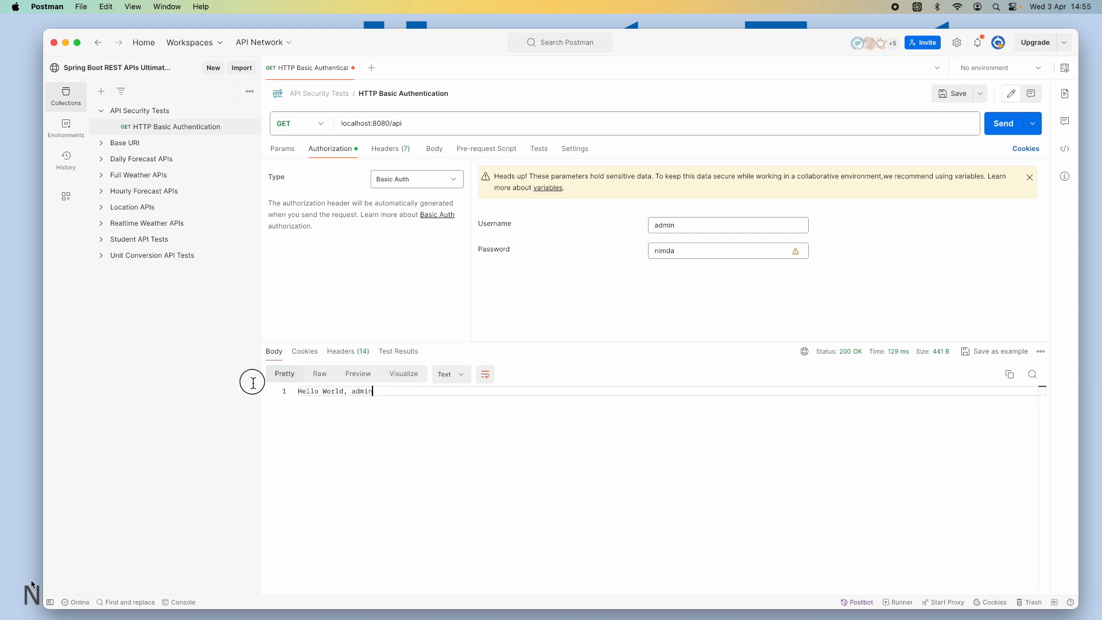
- Review the 200 OK response headers and body with the response pane enlarged
click(347, 351)
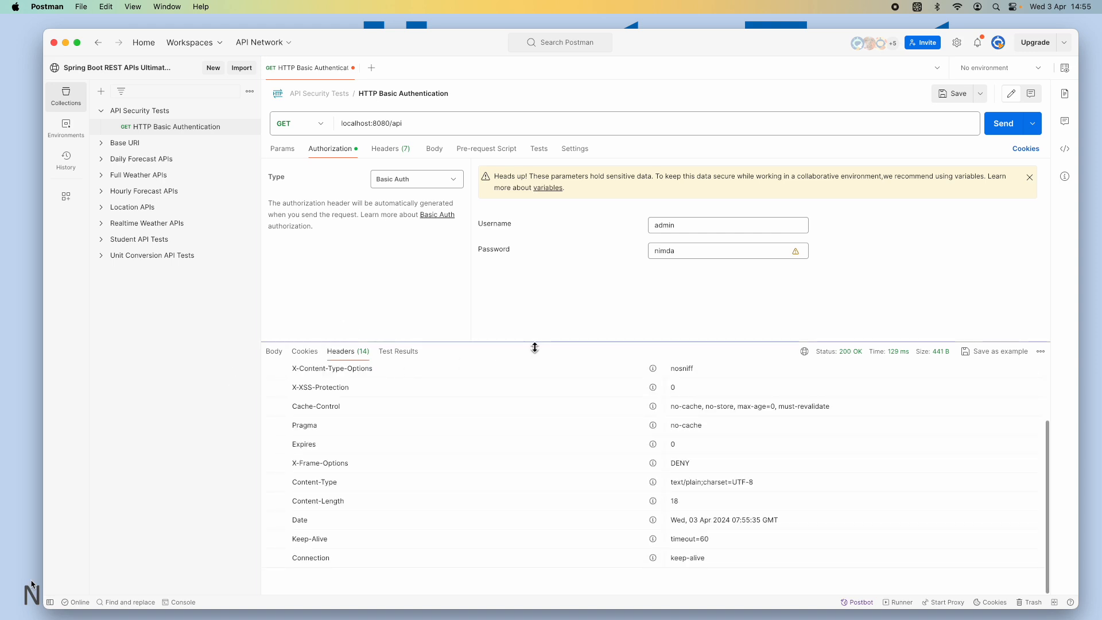
drag(534, 347, 533, 260)
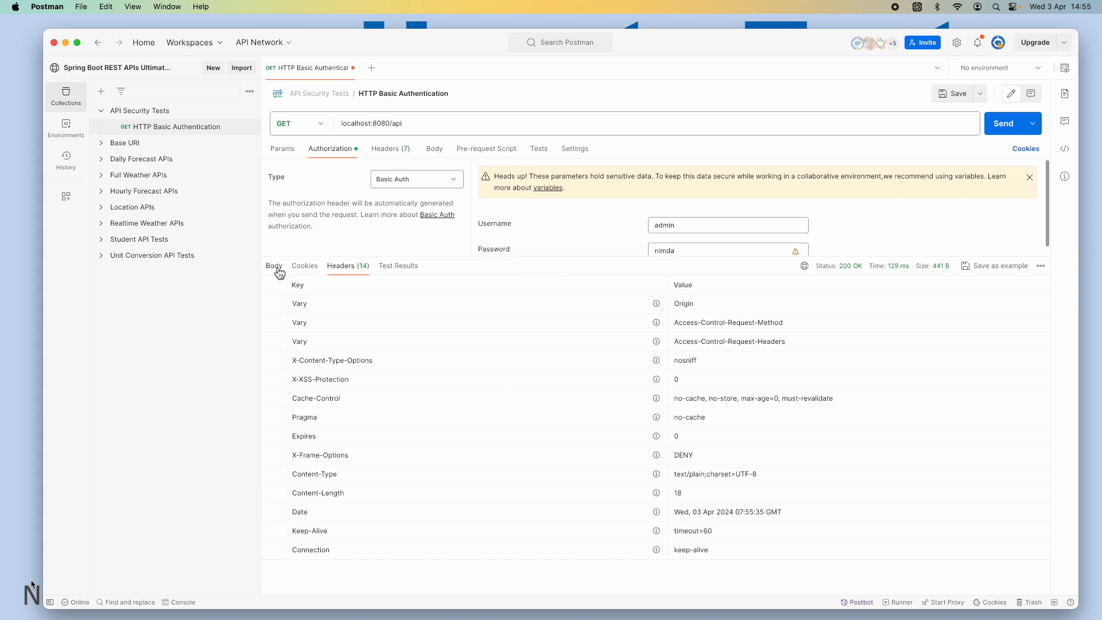
click(274, 265)
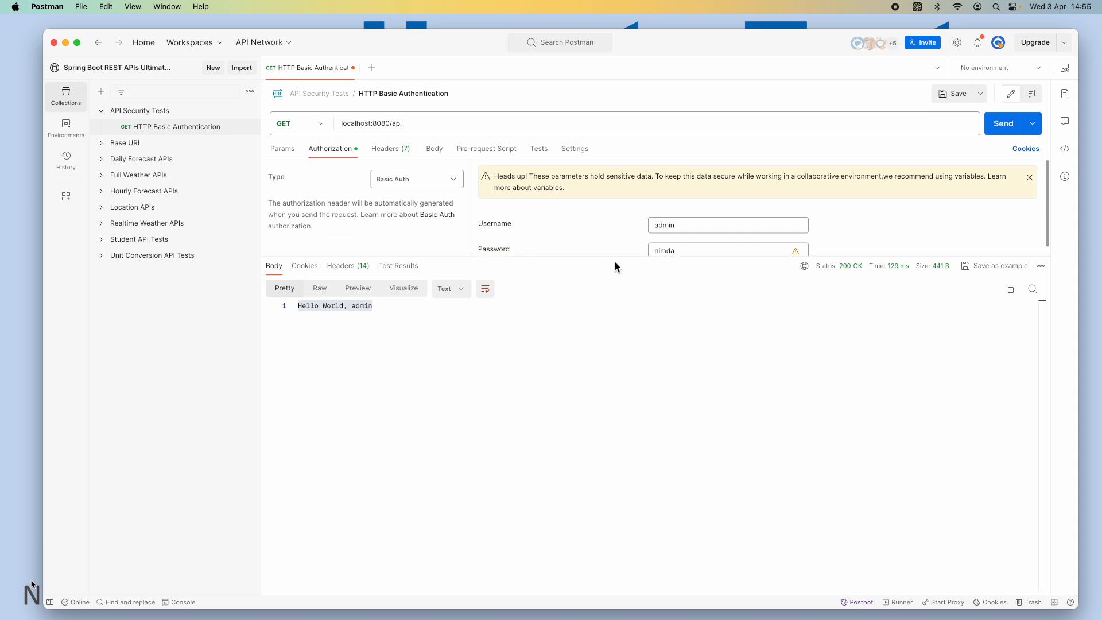
- Show the request headers with the auto-generated Authorization value encoding the admin credentials
click(386, 148)
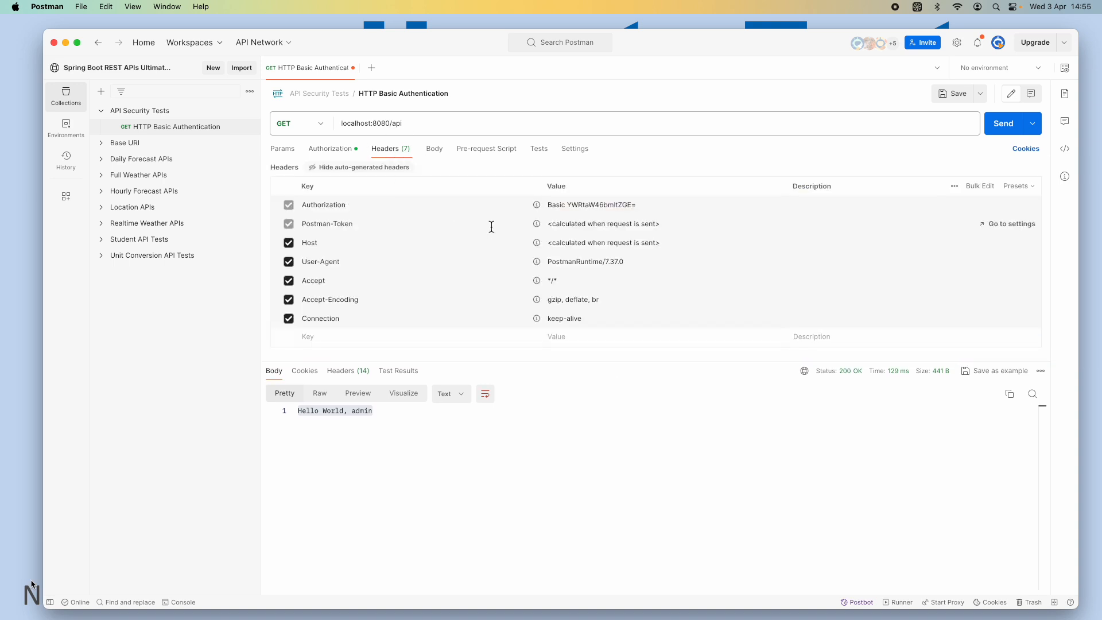
mouse_move(295, 240)
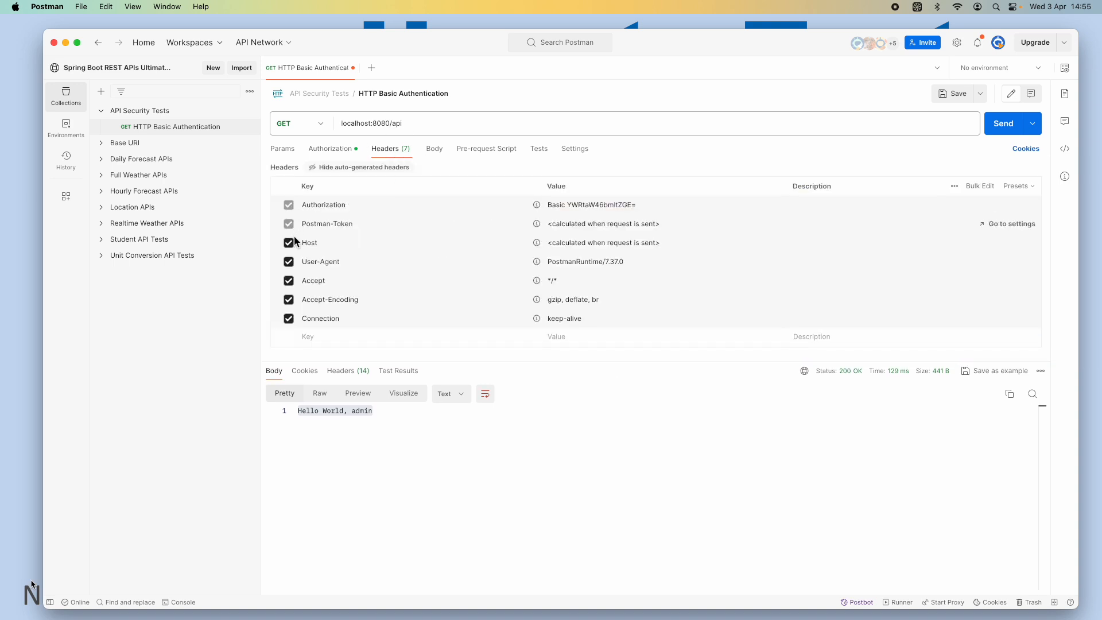
click(324, 205)
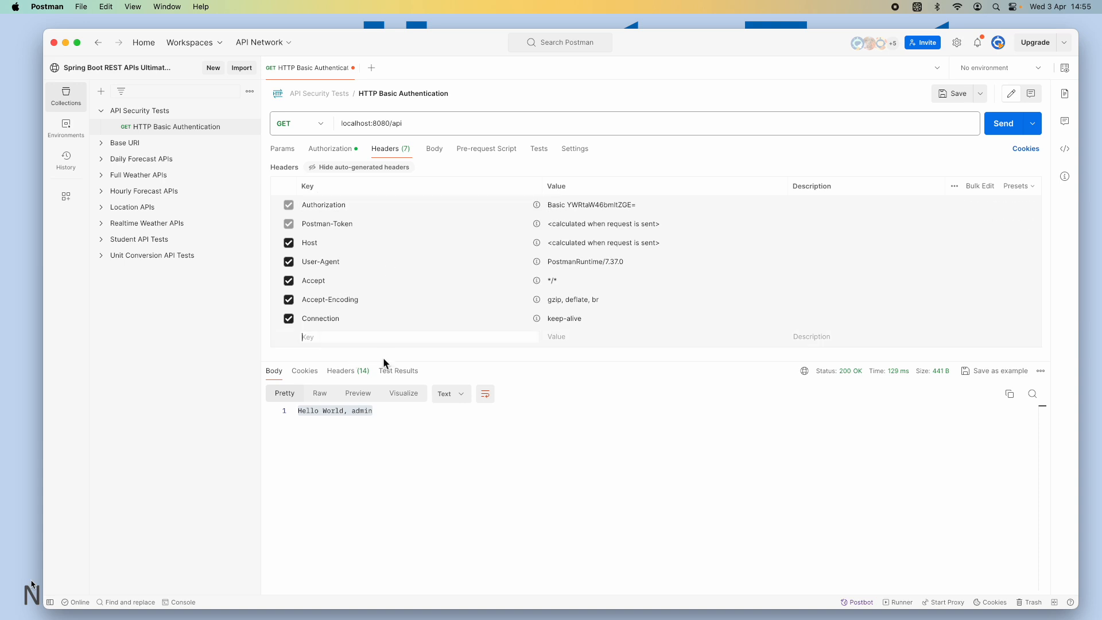
drag(387, 370, 386, 397)
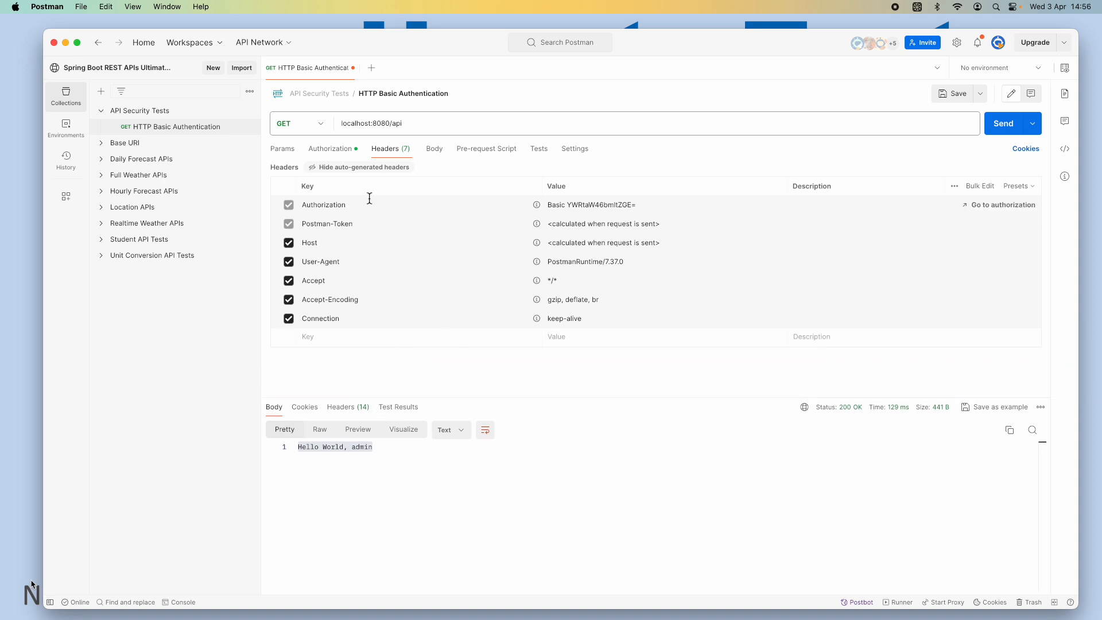
click(282, 148)
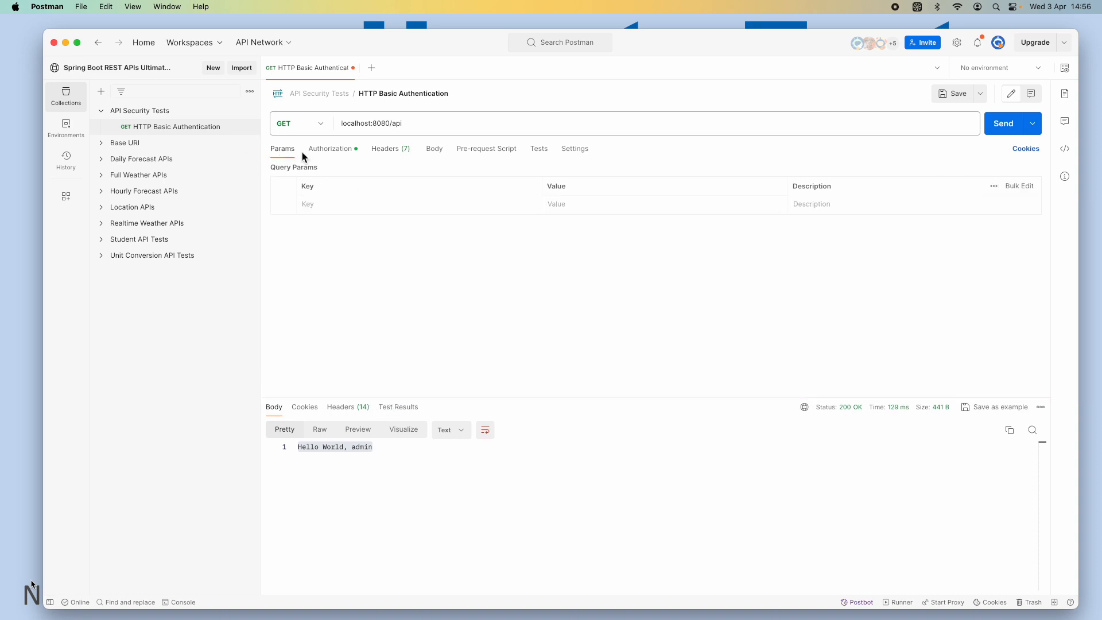
click(330, 148)
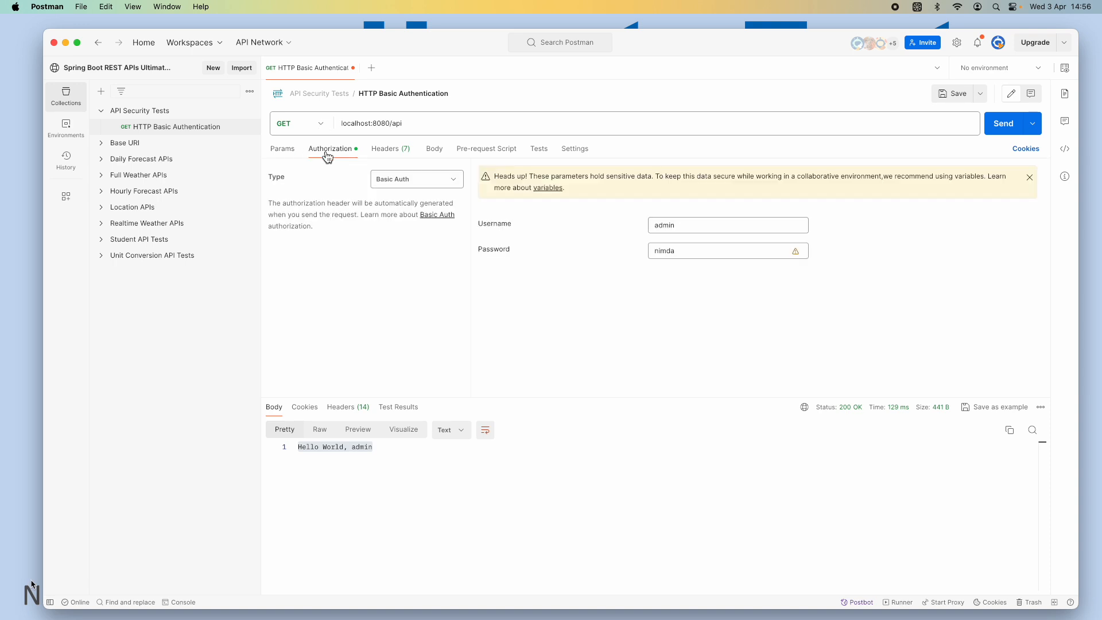
mouse_move(407, 195)
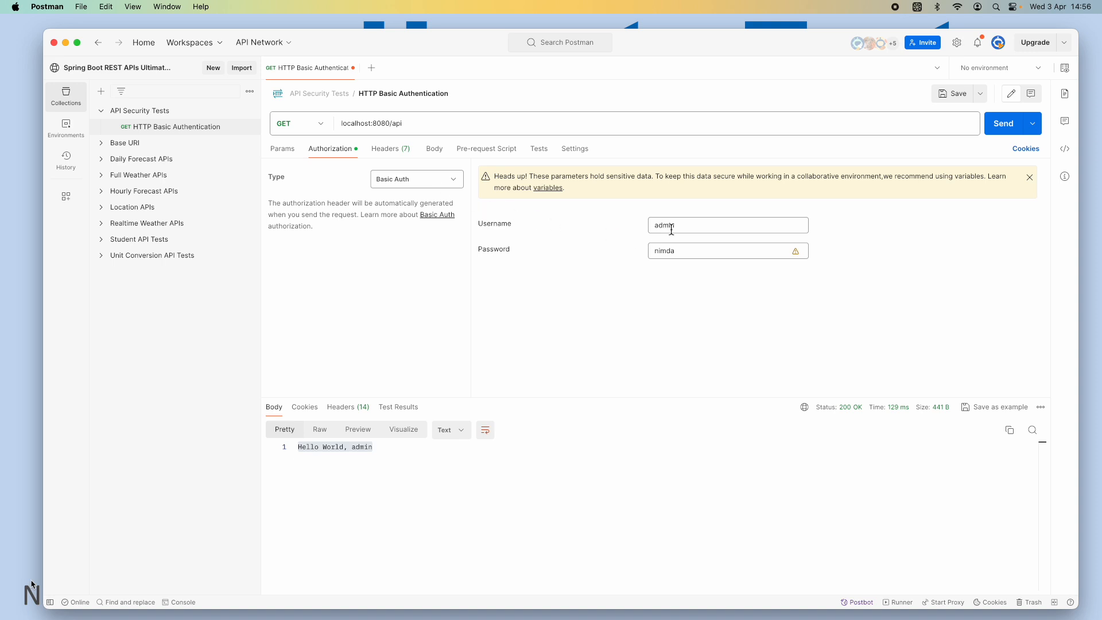
mouse_move(674, 267)
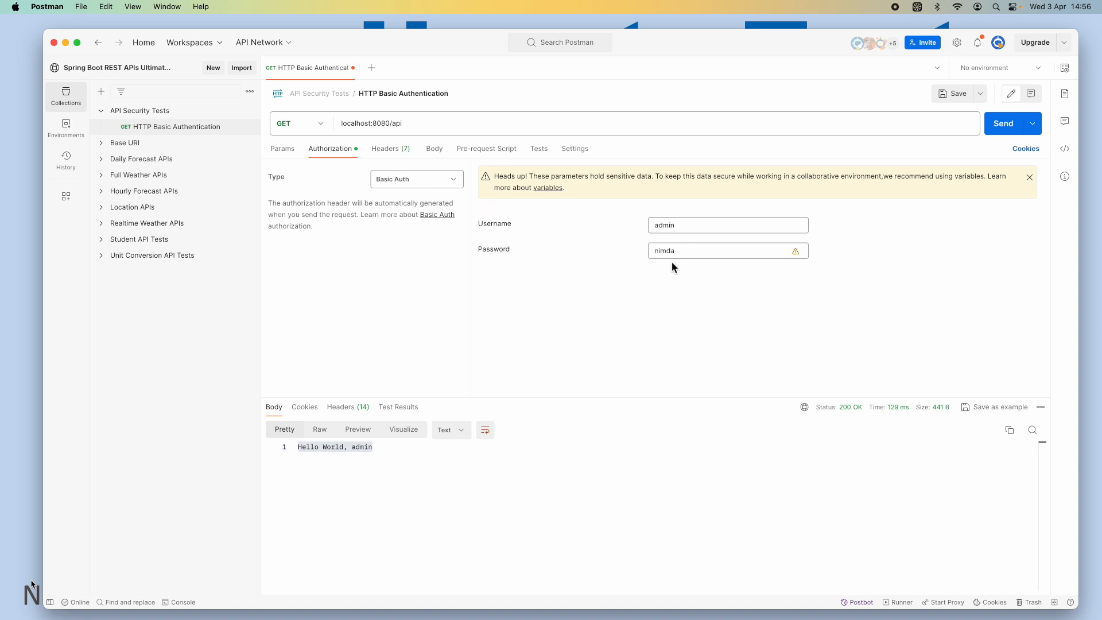